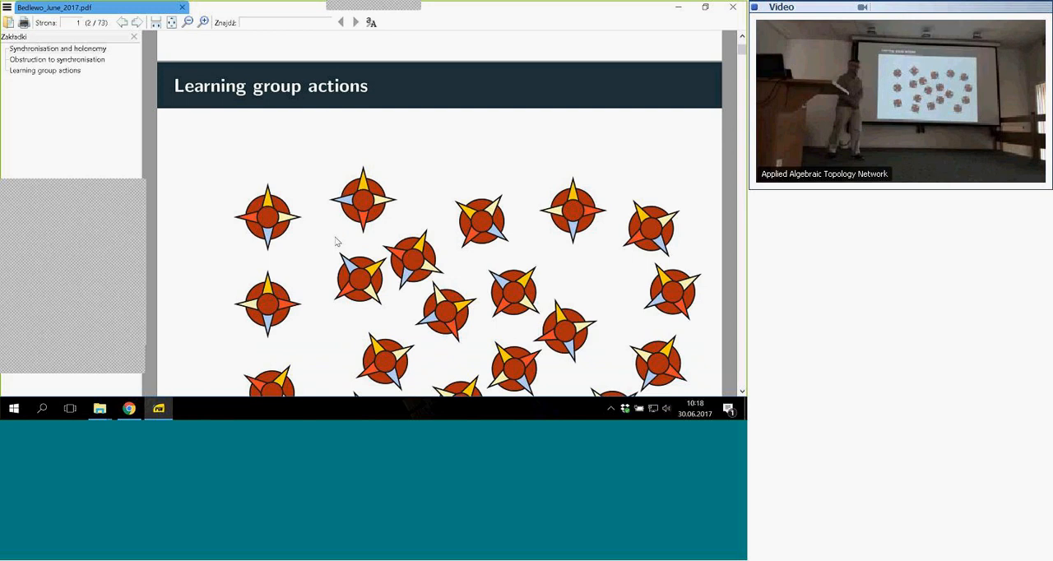
Scroll forward through the lecture deck to the Cryo-Electron Microscopy slide.
{"action": "scroll", "scroll_direction": "down", "scroll_amount": 3}
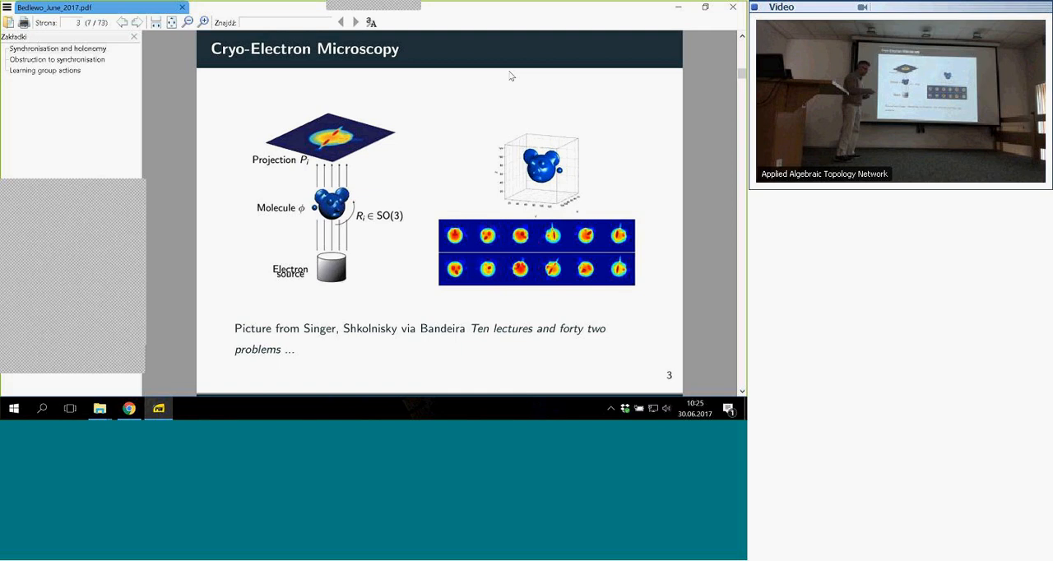
{"action": "left_click", "coordinate": [355, 23]}
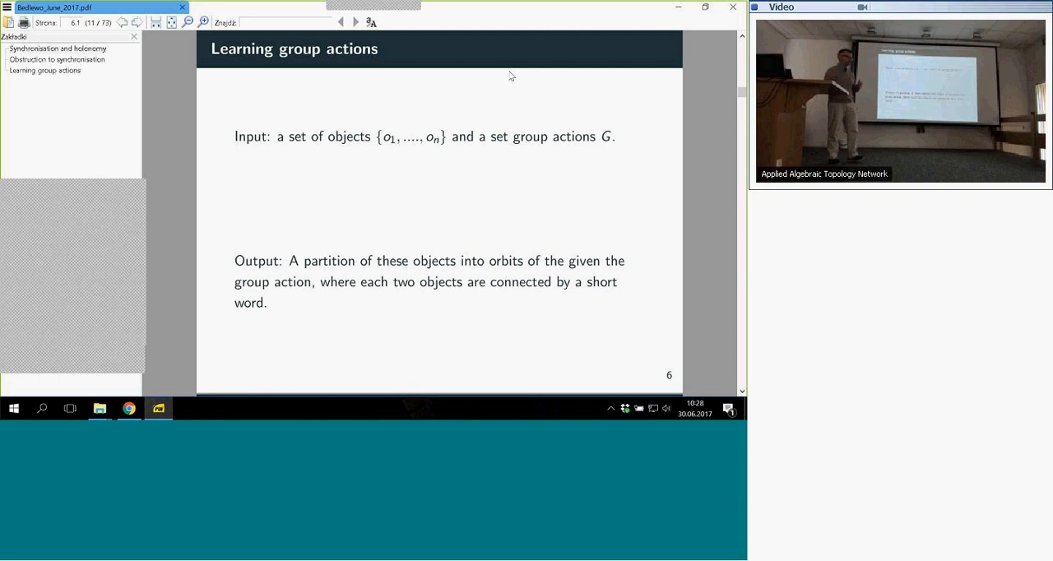
{"action": "left_click", "coordinate": [355, 23]}
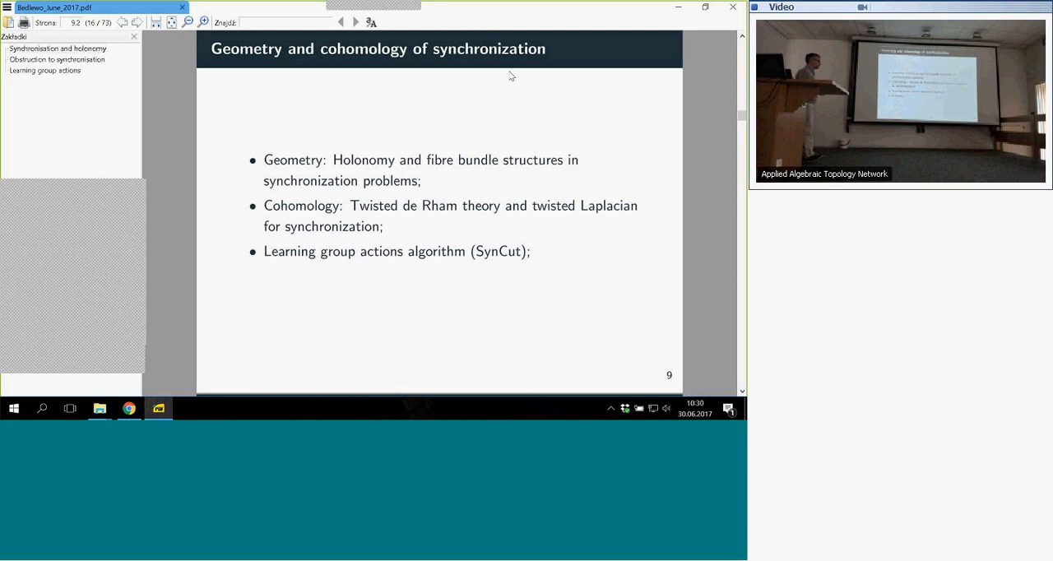
Advance to slide 11, Compatible potentials, with the group and edge potentials graph.
{"action": "left_click", "coordinate": [355, 23]}
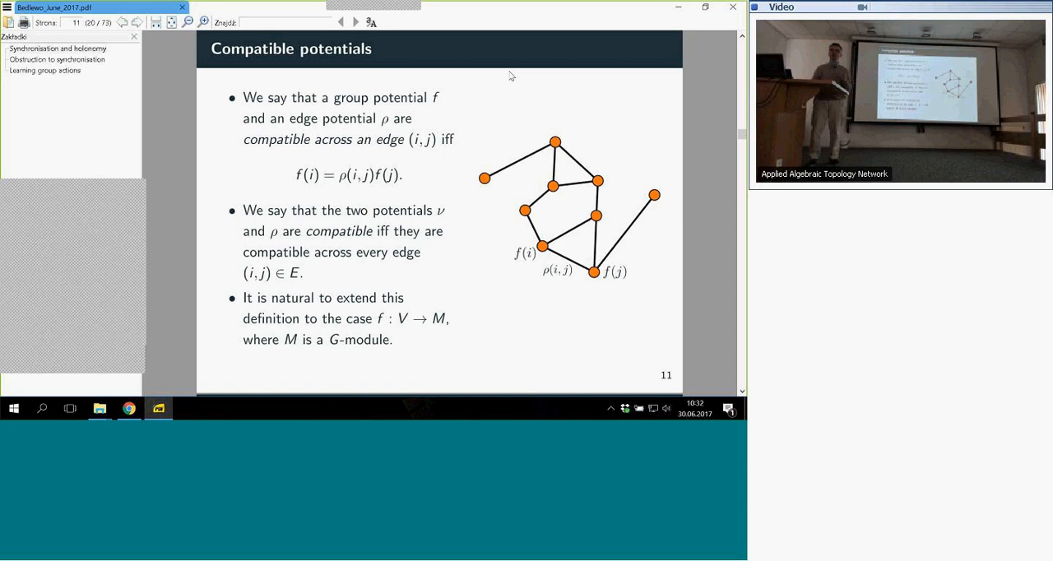
Advance to slide 12, the Synchronisation problem.
{"action": "left_click", "coordinate": [356, 23]}
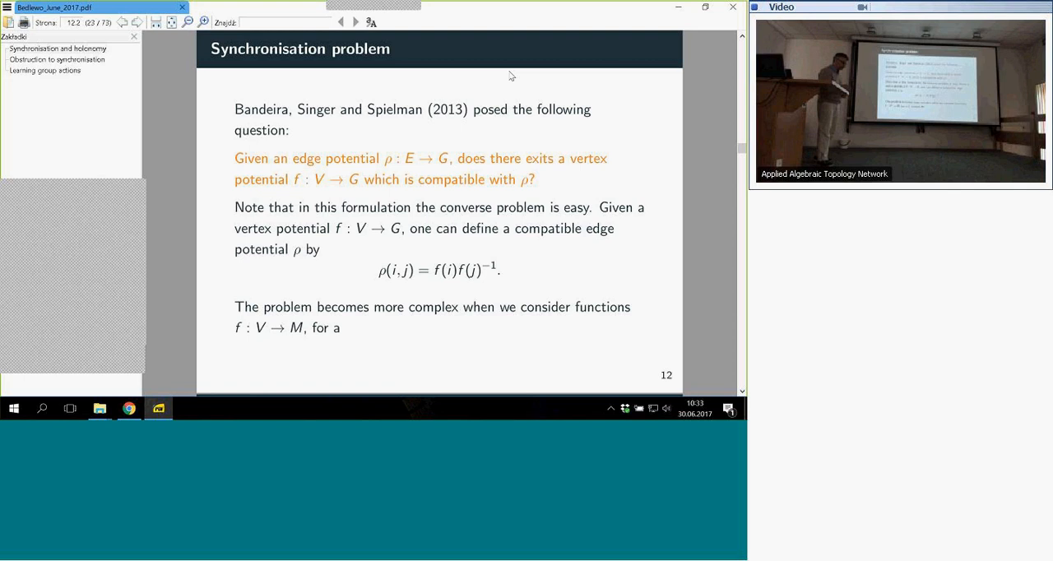
Advance to slide 14 on the path map R and its concatenation rule.
{"action": "left_click", "coordinate": [355, 23]}
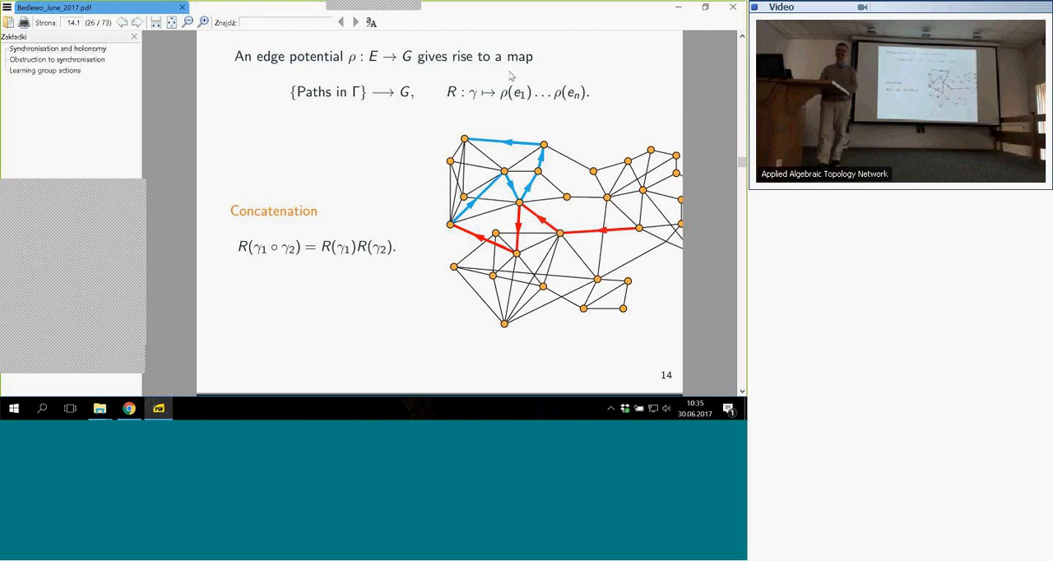
Advance to slide 15, Holonomy groups, with loops based at vertex v.
{"action": "left_click", "coordinate": [355, 23]}
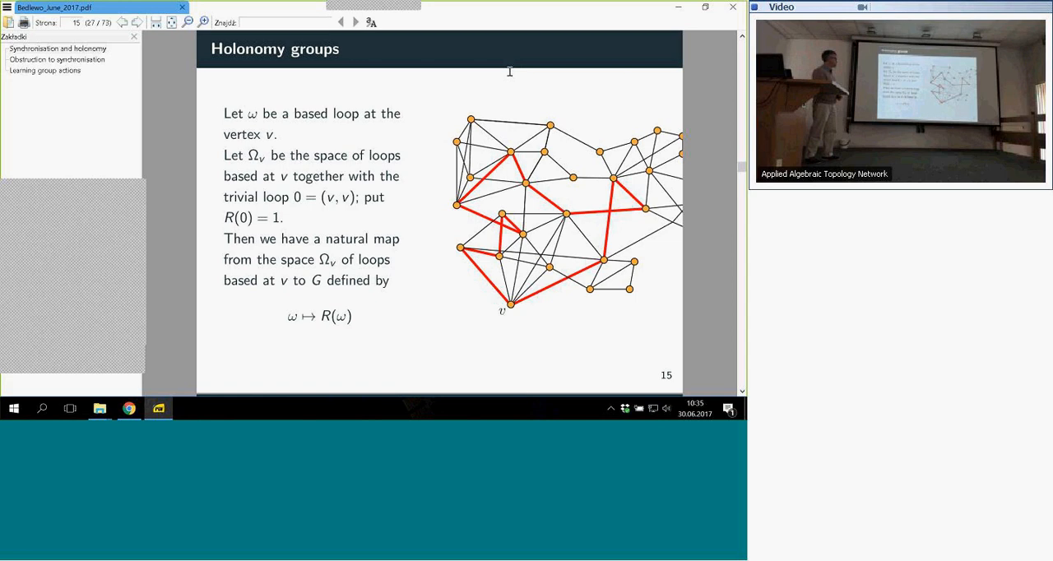
Advance to slide 16, the Holonomy group lemma.
{"action": "left_click", "coordinate": [355, 23]}
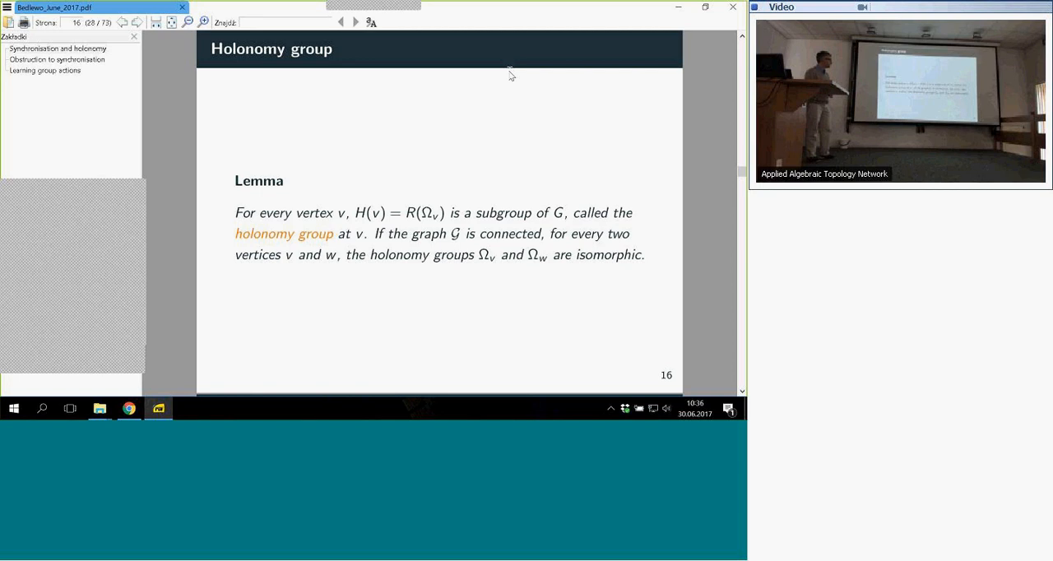
Advance to slide 17, the Gao-B-Mukherjee theorem on synchronisation and holonomy.
{"action": "left_click", "coordinate": [356, 23]}
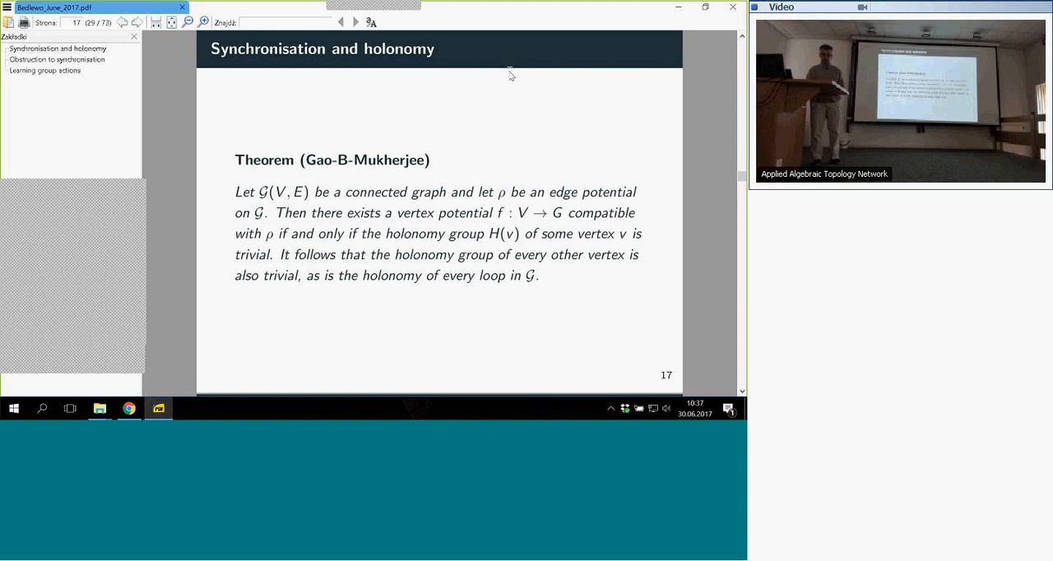
Advance to slide 18, Basic idea, with red paths between v and w.
{"action": "left_click", "coordinate": [355, 23]}
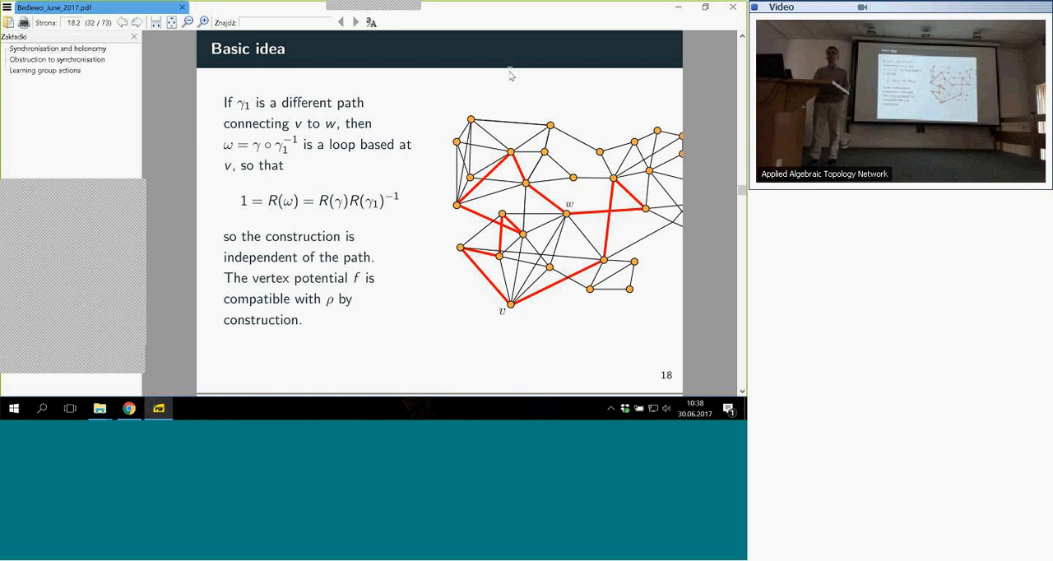
Advance to slide 20, Cycle consistency, listing the three conditions.
{"action": "left_click", "coordinate": [355, 23]}
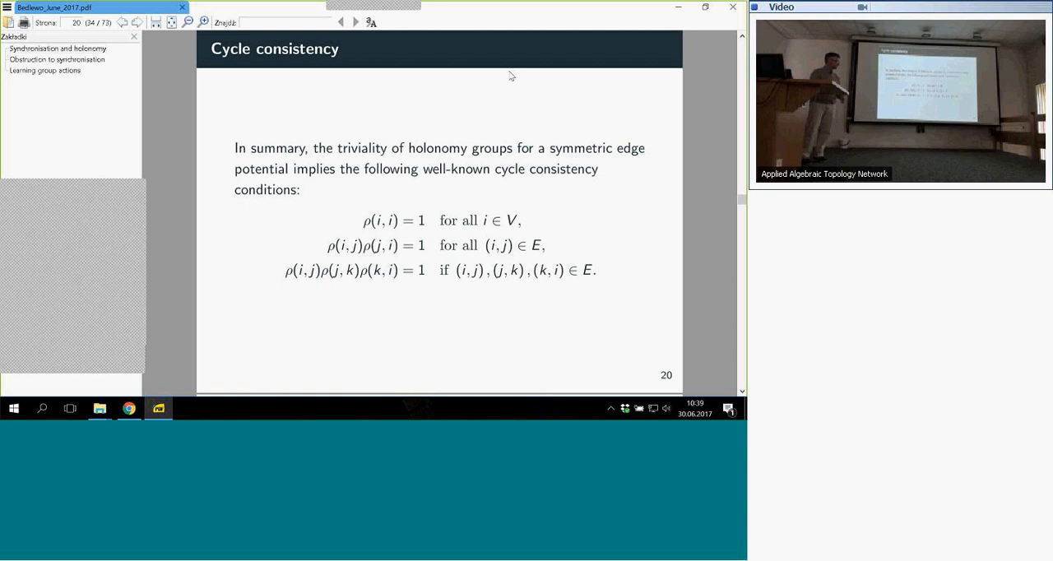
{"action": "left_click", "coordinate": [355, 23]}
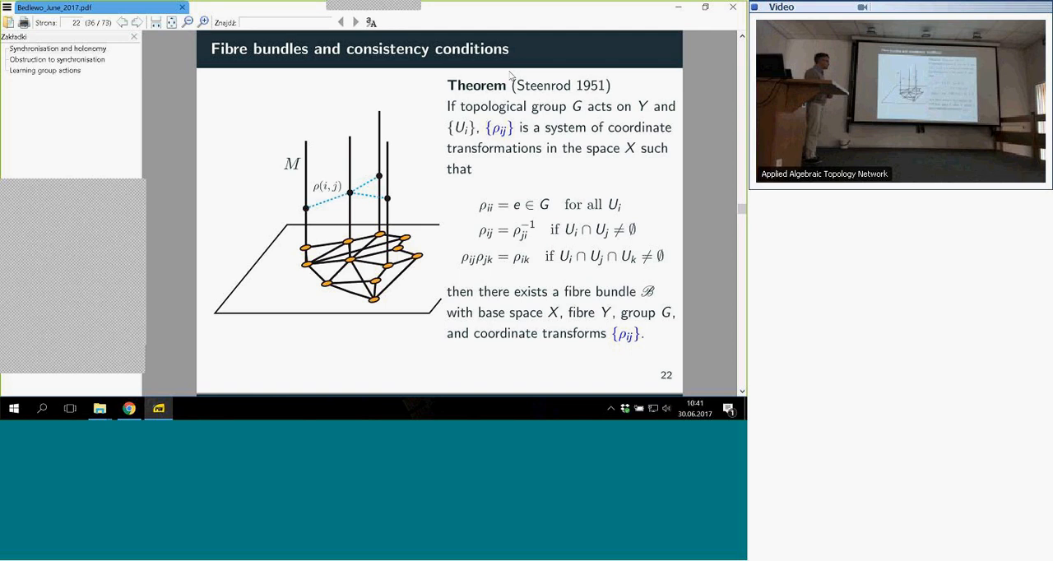
{"action": "left_click", "coordinate": [356, 22]}
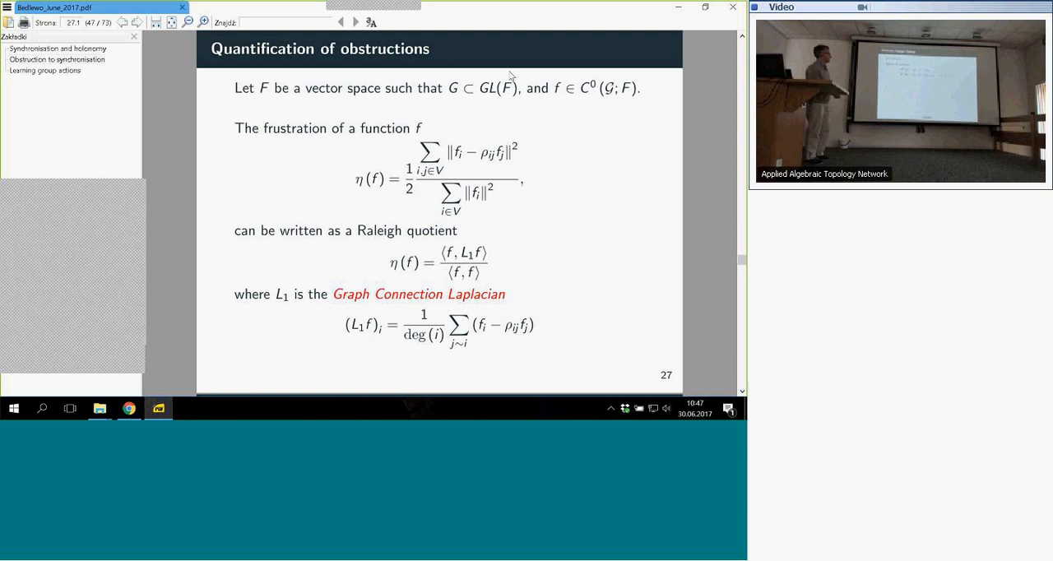
Advance to slide 30, Twisted De Rham-Hodge Theory, defining L0 and L1.
{"action": "left_click", "coordinate": [355, 23]}
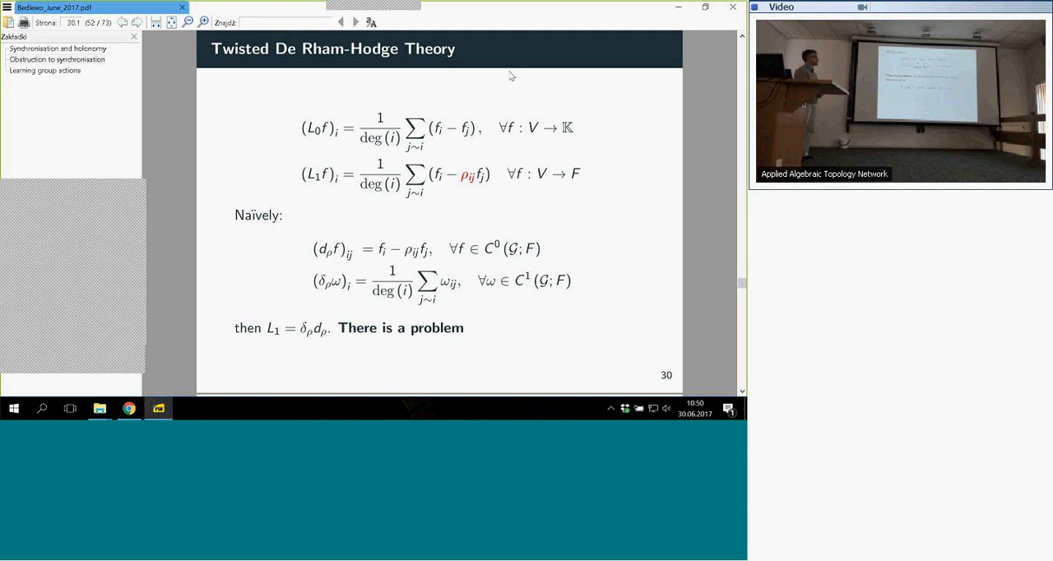
Advance from slide 30 to slide 31 on the twisted differential's missing skew-symmetry.
{"action": "left_click", "coordinate": [355, 23]}
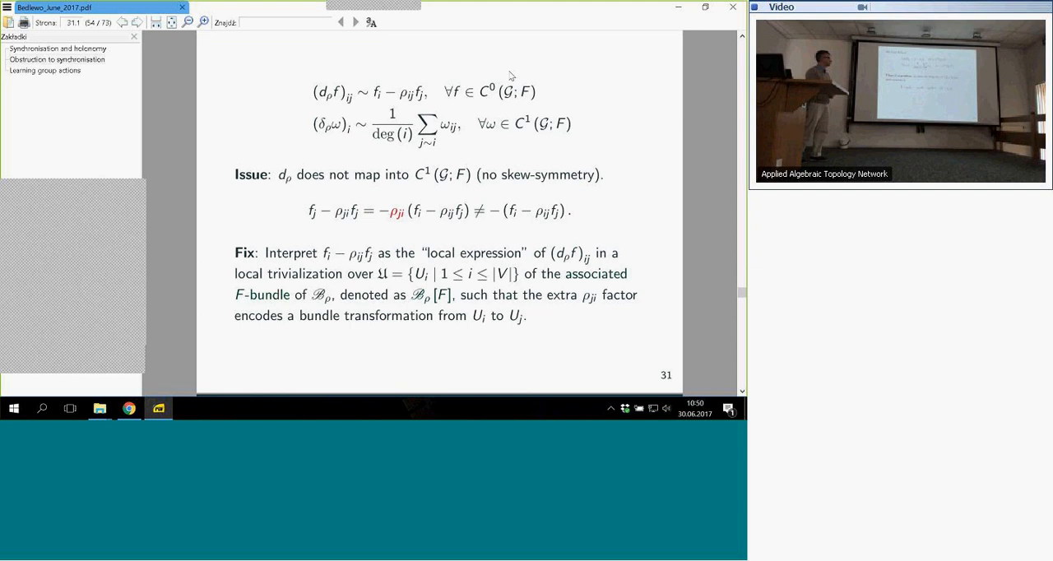
Step back to slide 31's Issue/Fix, then advance to slide 32, Twisted de Rham-Hodge Theory.
{"action": "left_click", "coordinate": [339, 23]}
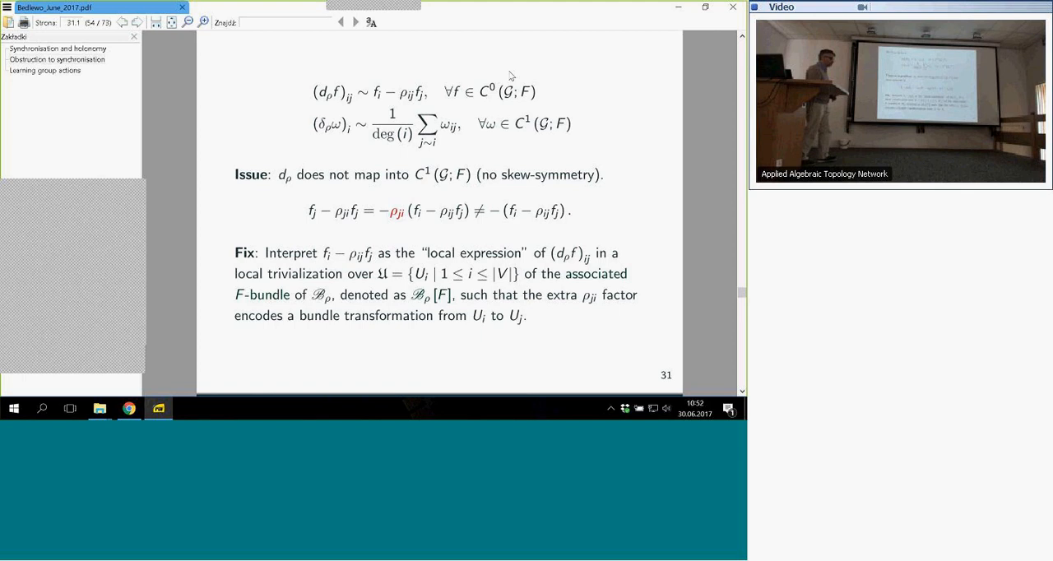
{"action": "left_click", "coordinate": [355, 23]}
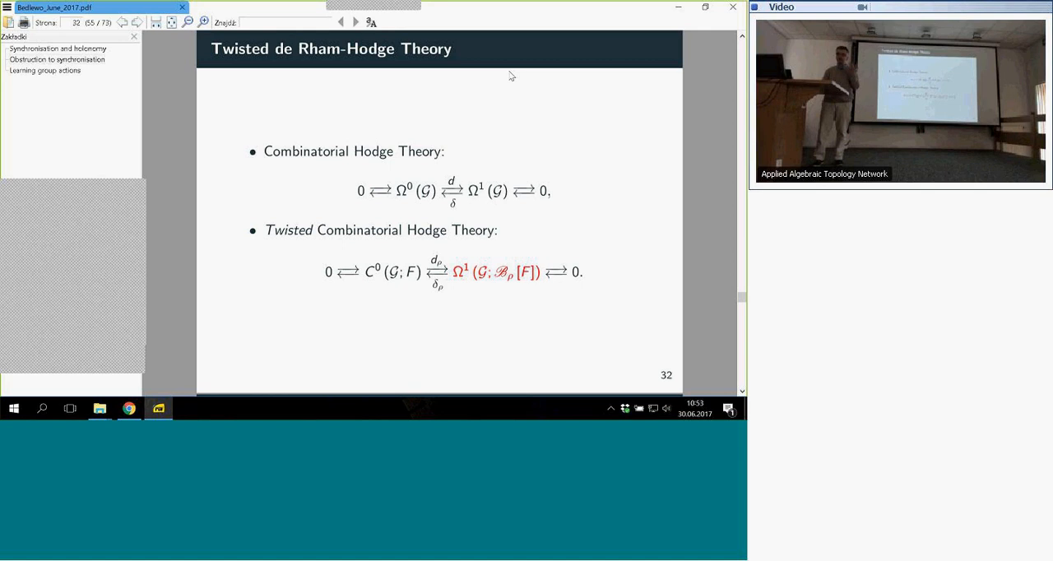
Advance to slide 33 with the Gao-B-Mukherjee Hodge-type decomposition theorem.
{"action": "left_click", "coordinate": [356, 23]}
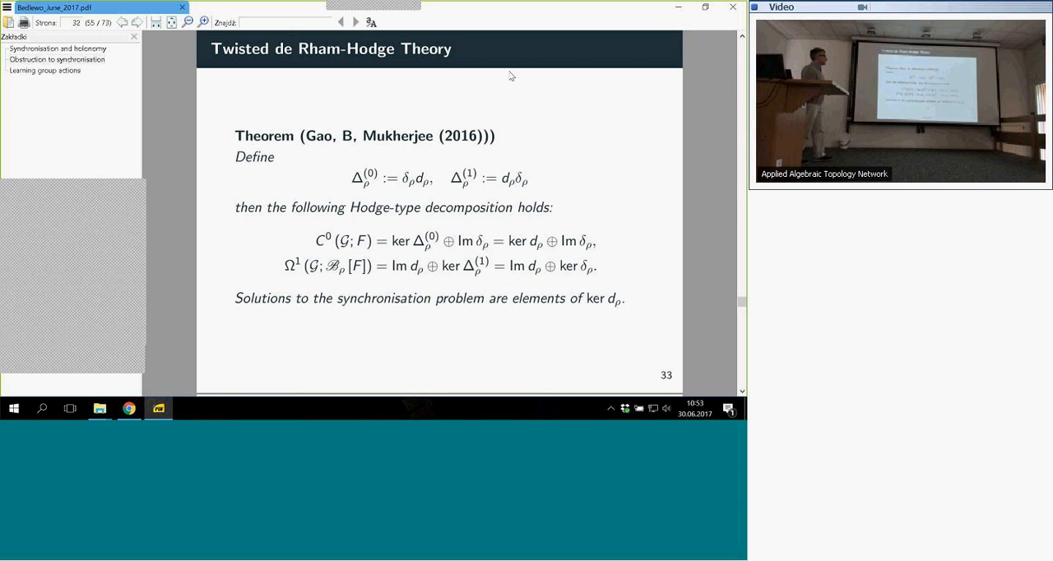
Page forward through the deck to slide 36, the Example: Spins spectral clustering comparison.
{"action": "left_click", "coordinate": [356, 23]}
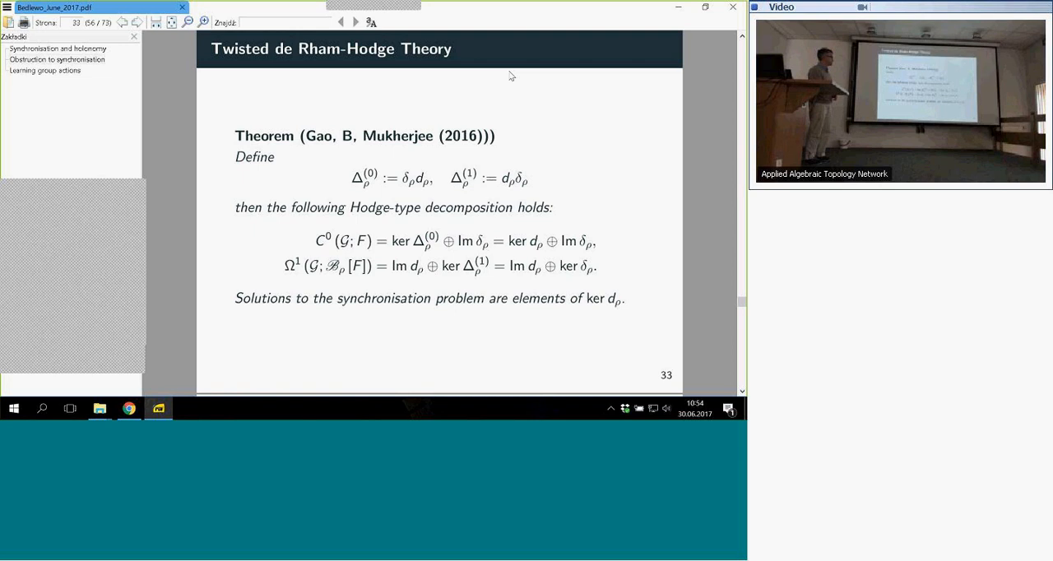
{"action": "left_click", "coordinate": [355, 23]}
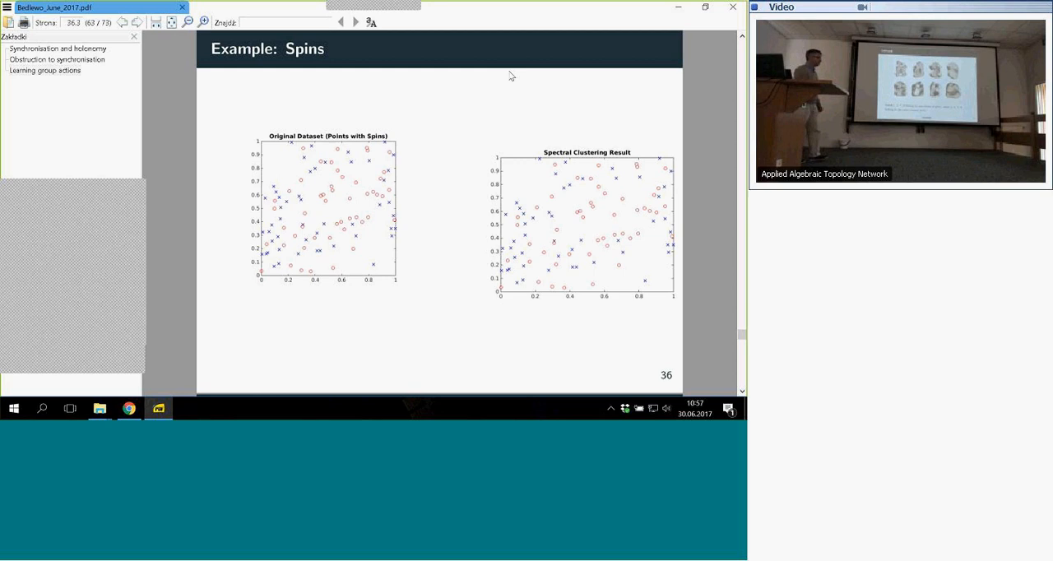
Advance to slide 37, Lemurs, showing eight teeth split into two clusters.
{"action": "left_click", "coordinate": [355, 23]}
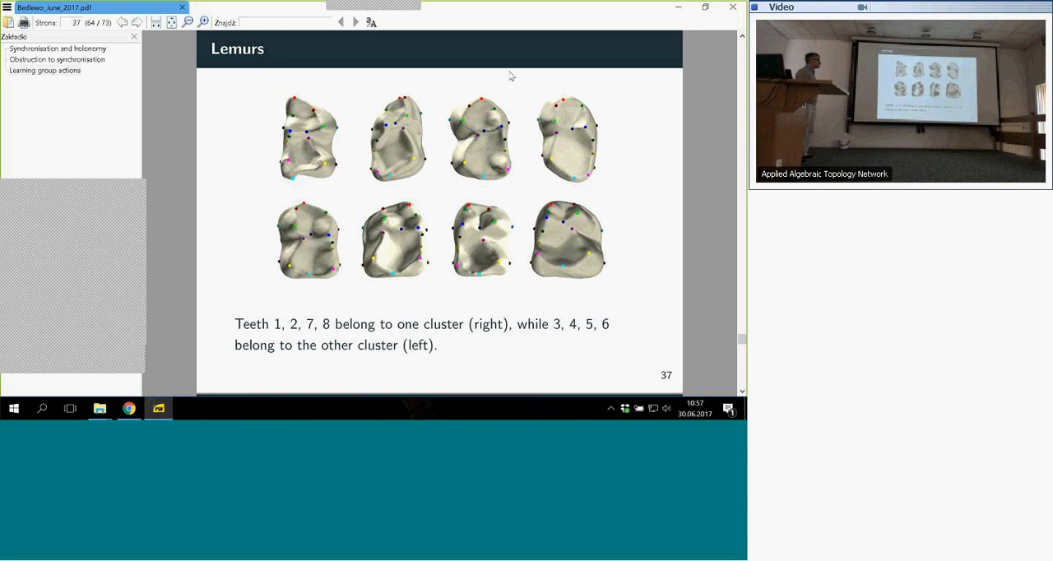